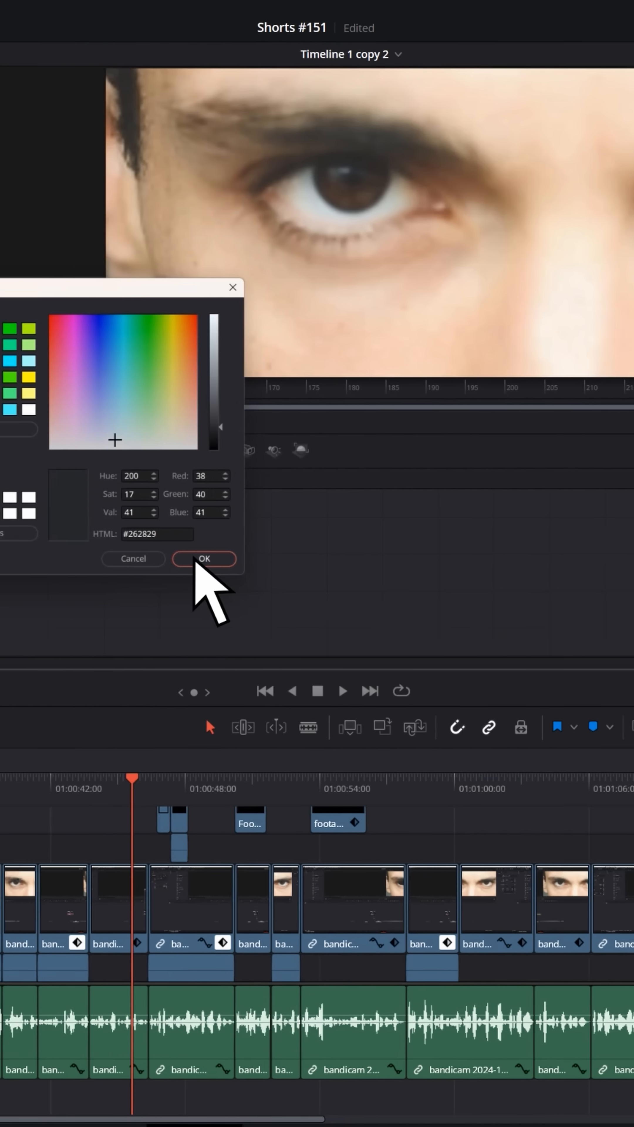
# Step: Confirm the custom dark grey colour #262829 in the colour picker
pyautogui.click(204, 558)
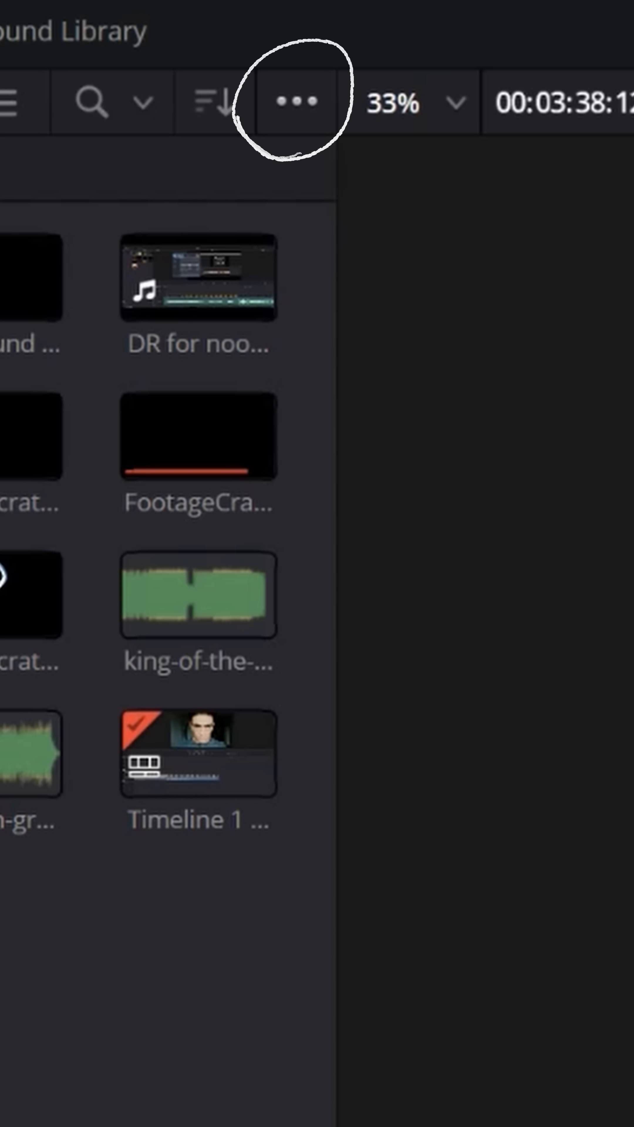
# Step: Run audio classification from the media pool options menu to generate Smart Bin collections
pyautogui.click(294, 101)
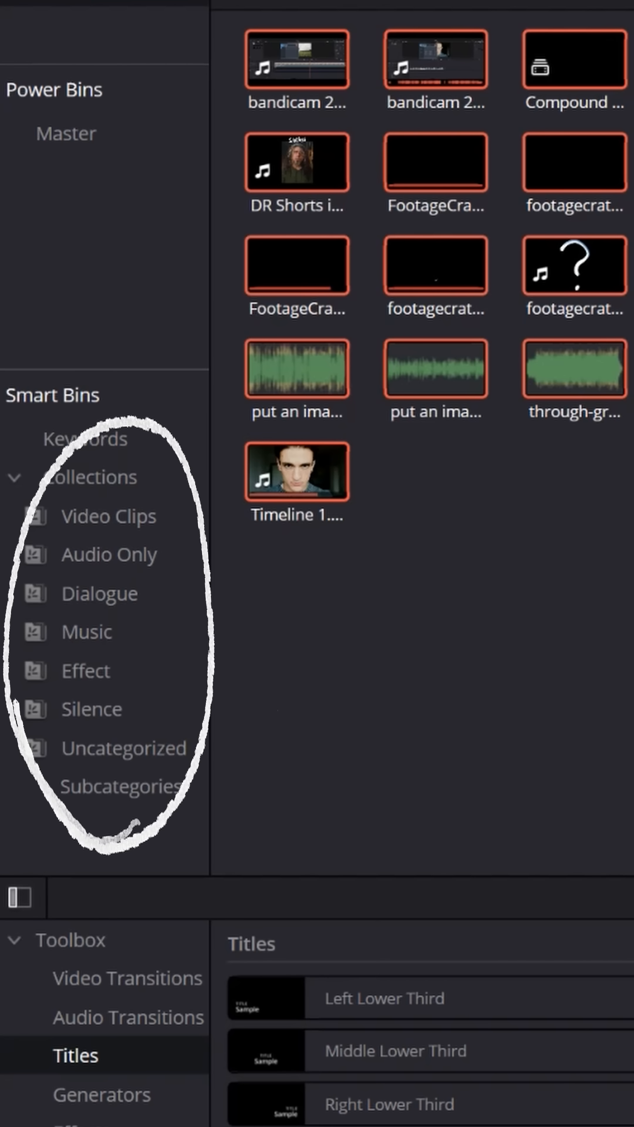
# Step: Browse the Video Clips, Audio Only and Dialogue Smart Bin collections
pyautogui.click(110, 516)
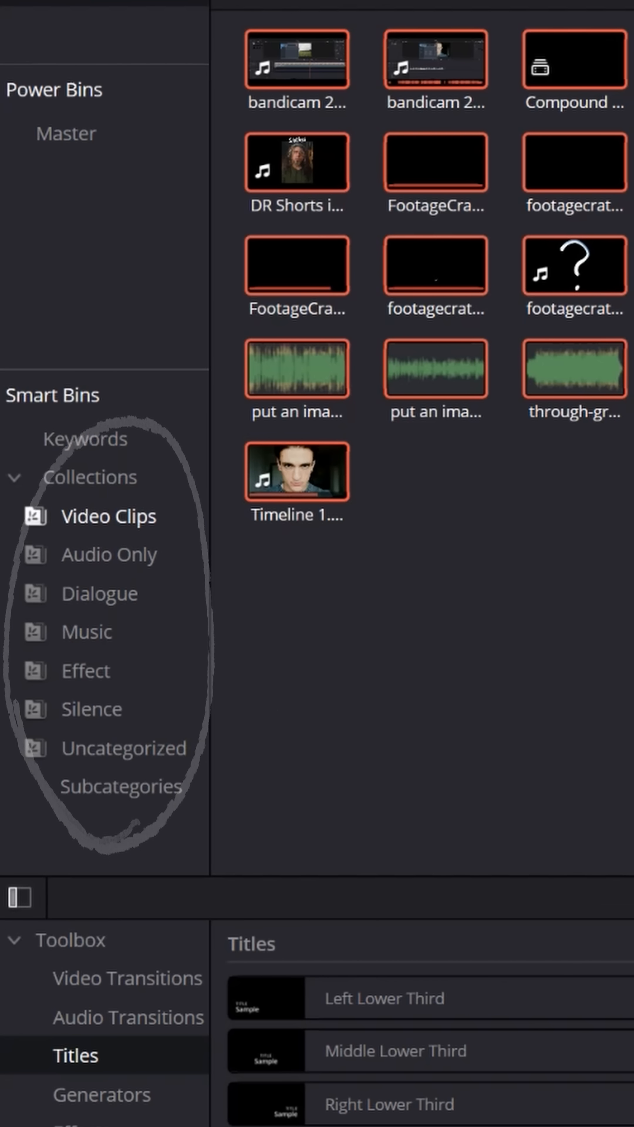
pyautogui.click(109, 516)
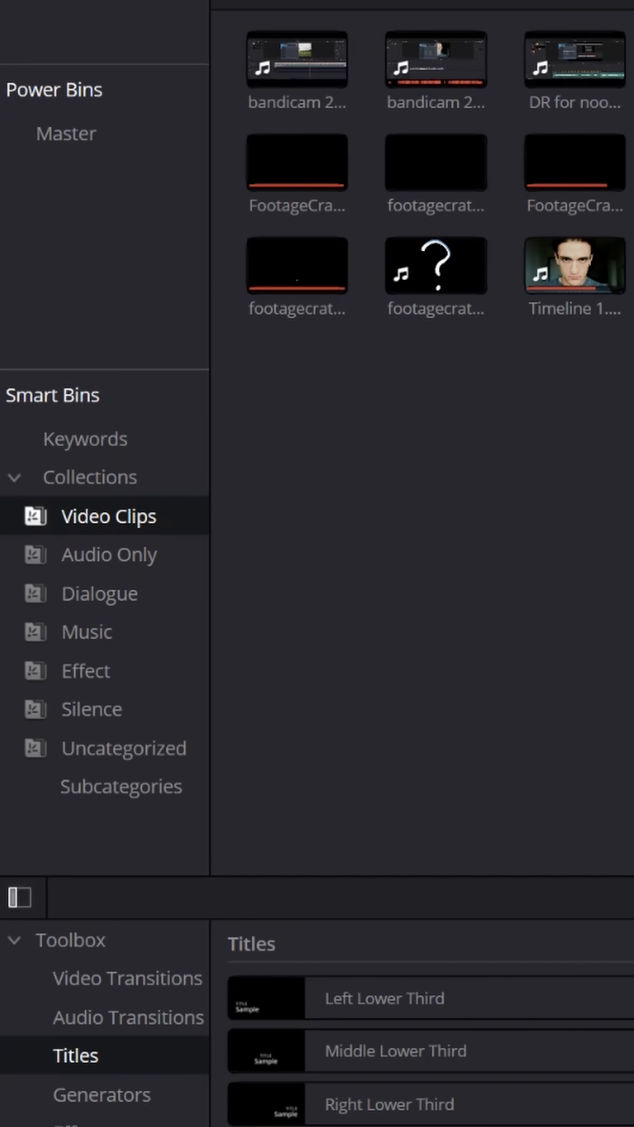
pyautogui.click(109, 554)
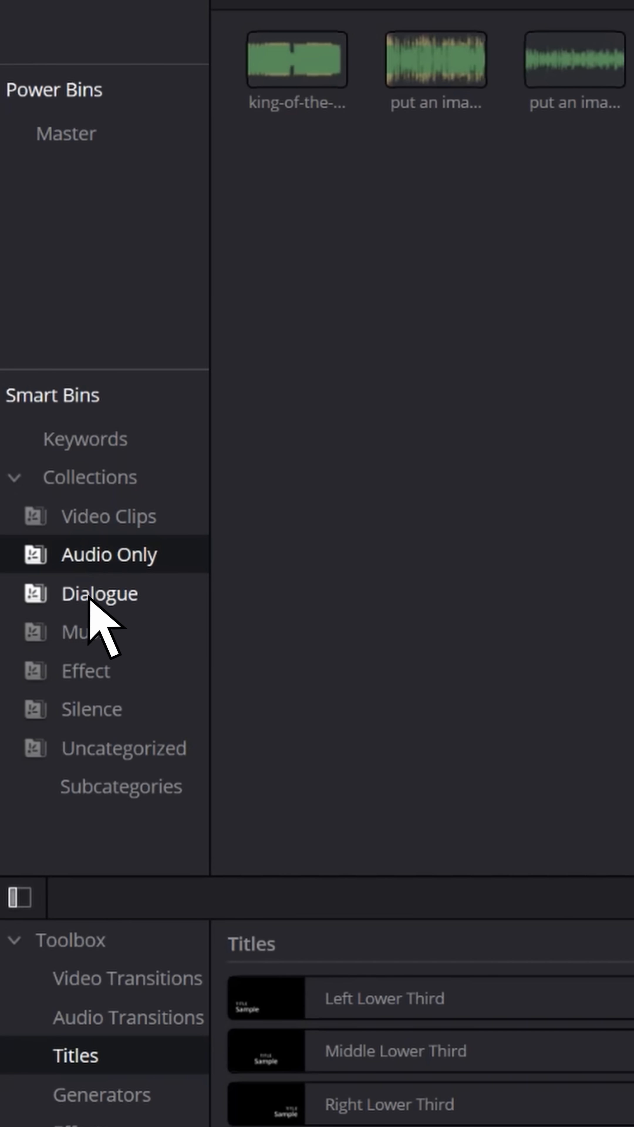
pyautogui.click(99, 593)
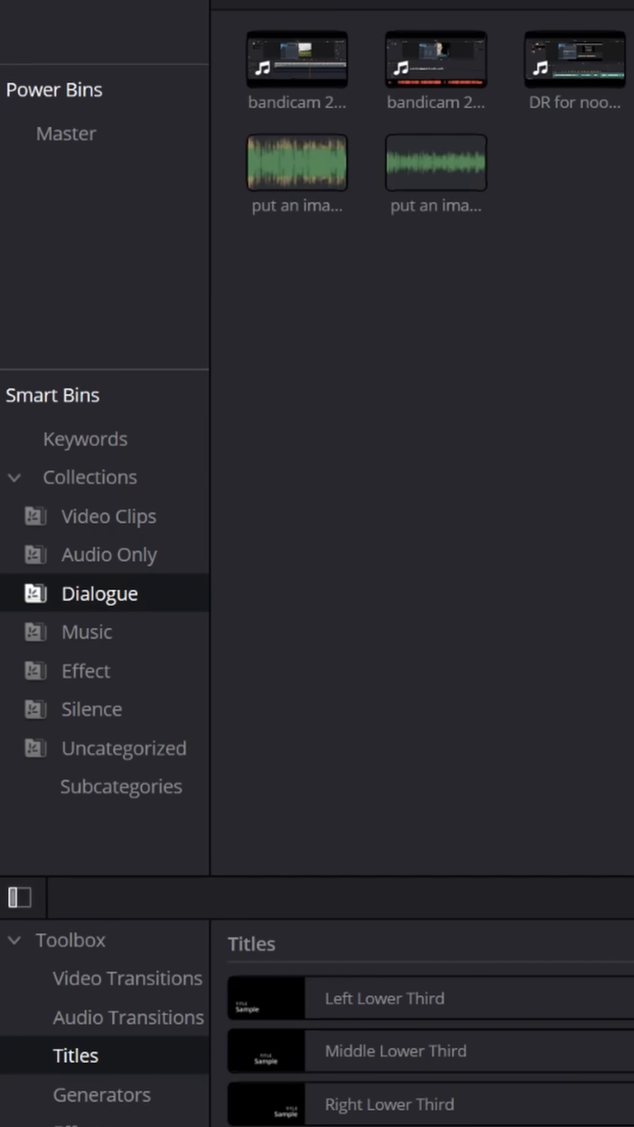
# Step: Browse the Music, Effect and Uncategorized collections, selecting one uncategorized clip
pyautogui.click(84, 631)
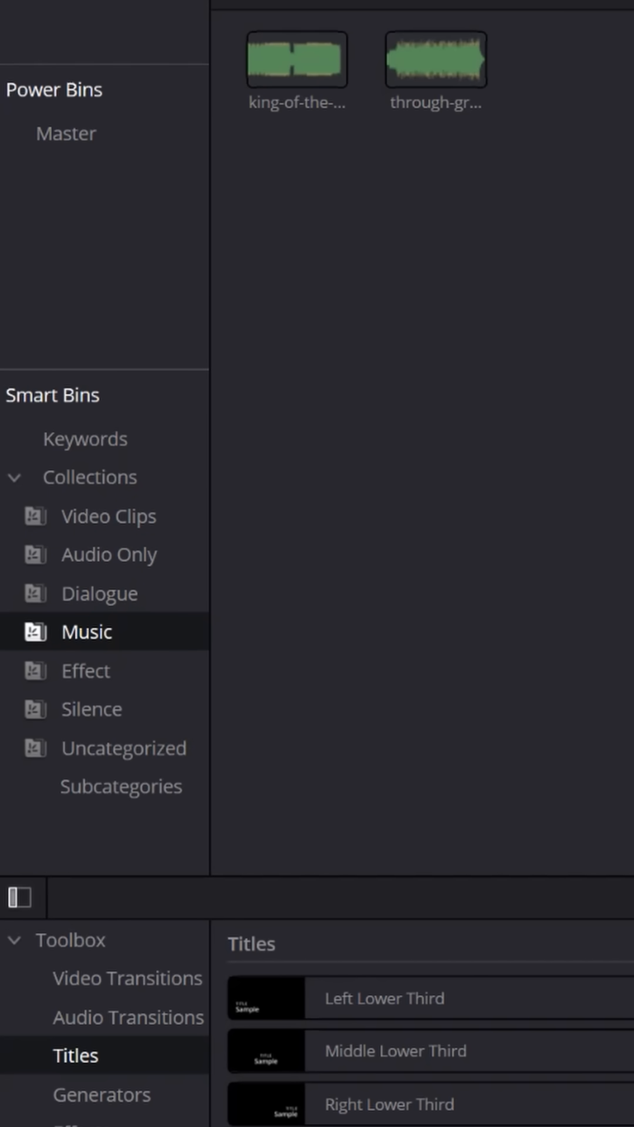
pyautogui.click(84, 670)
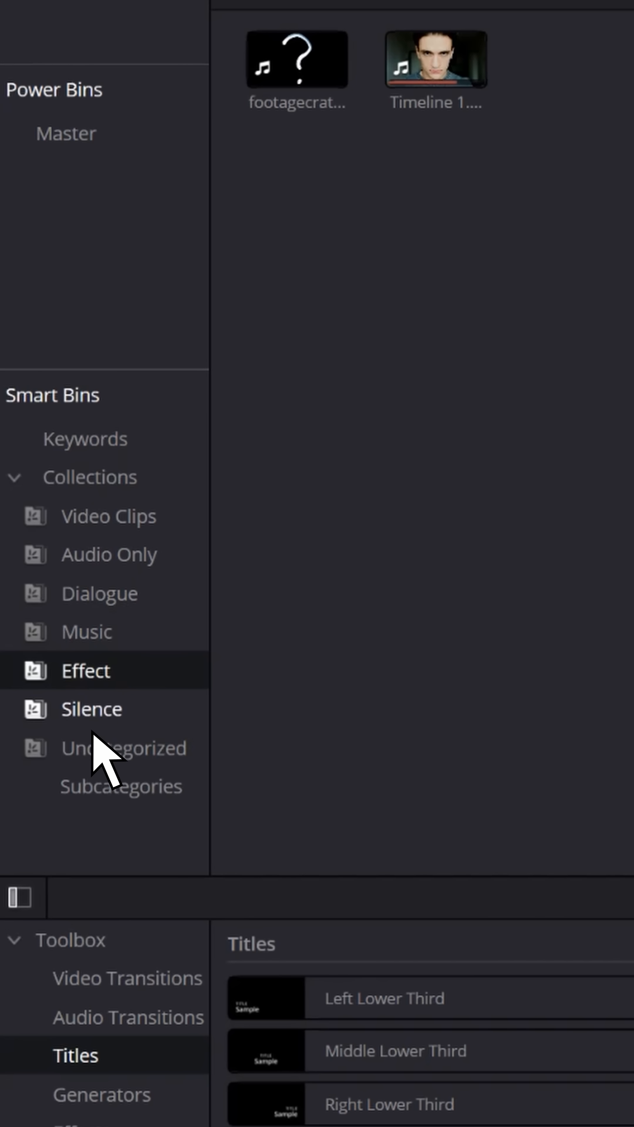
pyautogui.click(124, 748)
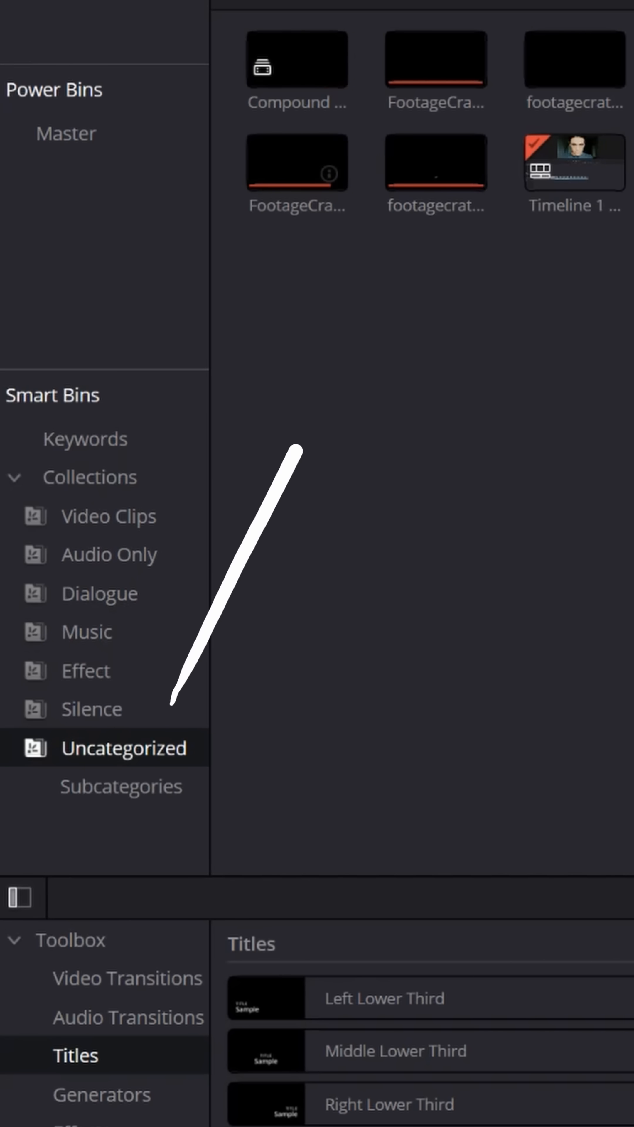
pyautogui.click(435, 162)
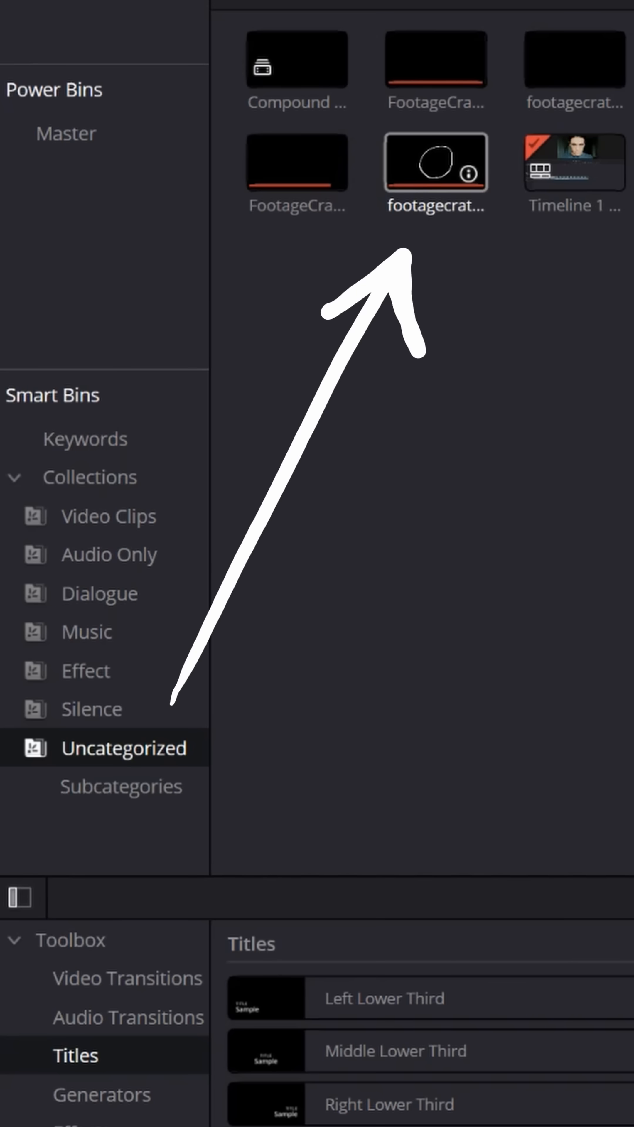